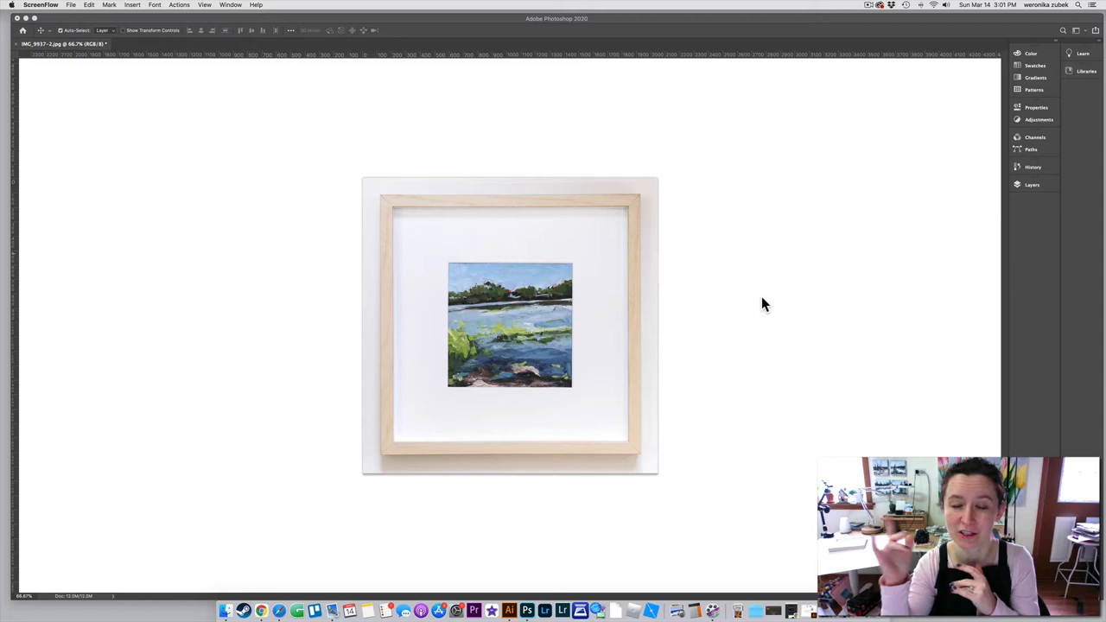
mouse_move(515, 258)
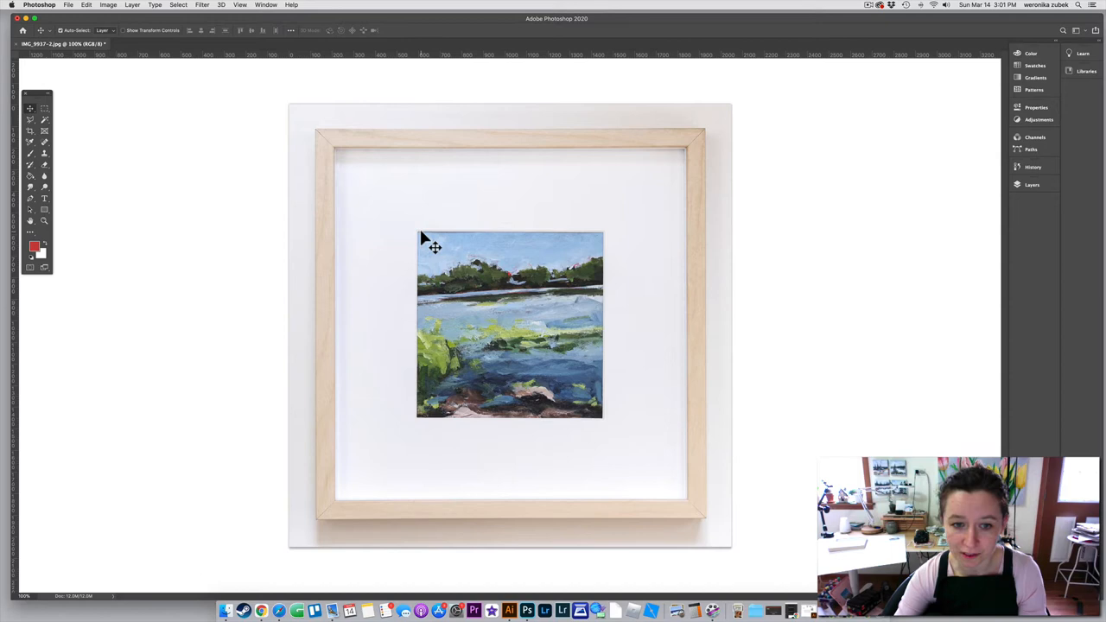
mouse_move(595, 247)
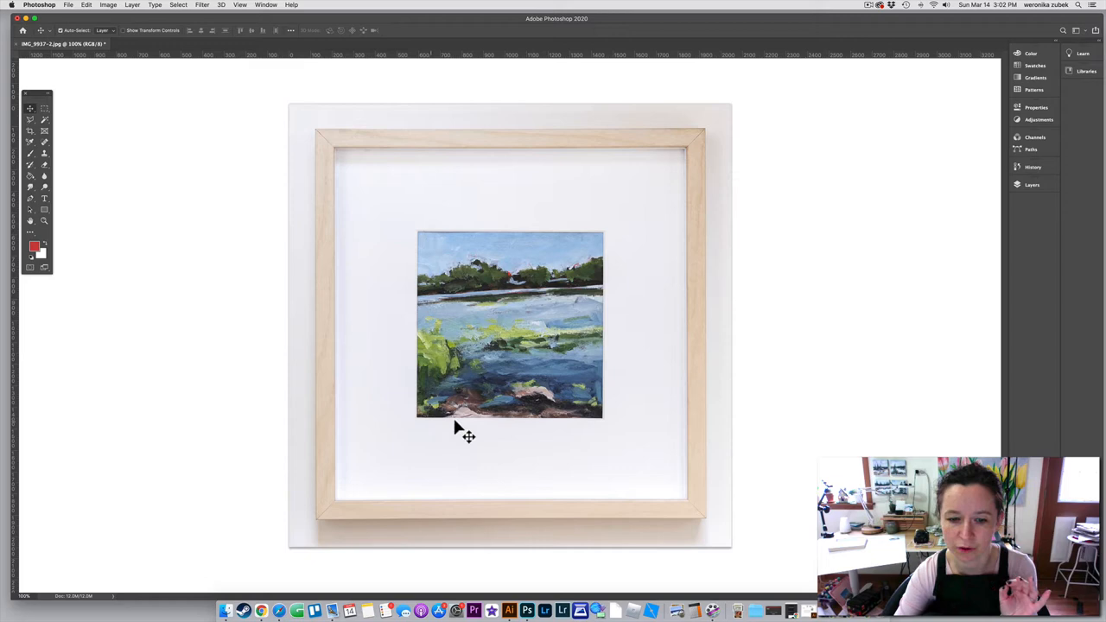
mouse_move(631, 239)
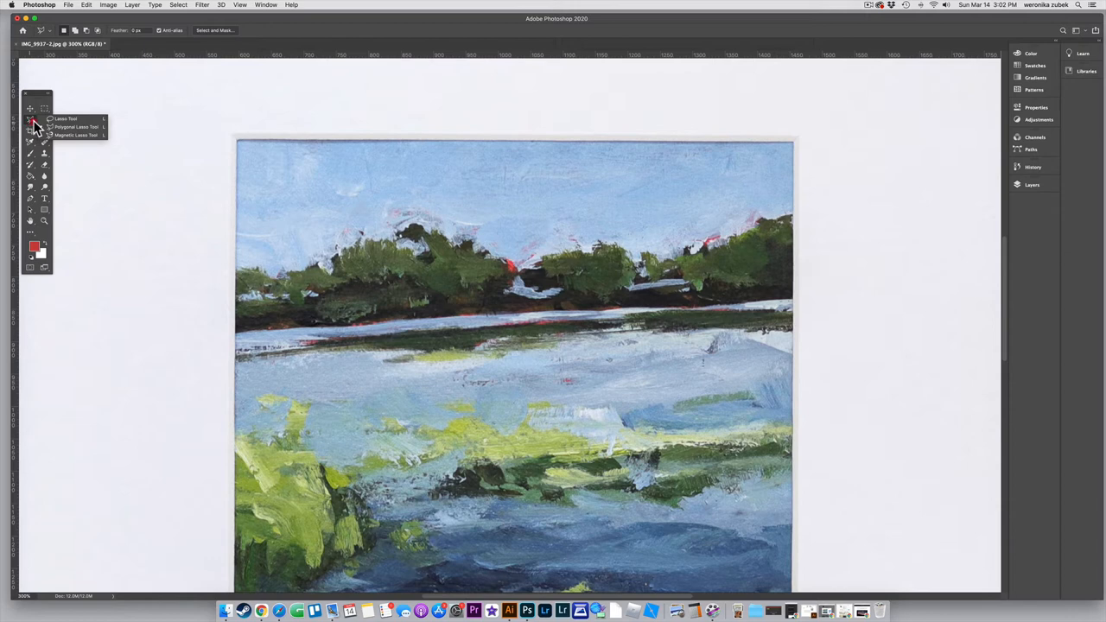
Select the Polygonal Lasso Tool to trace the painting's corners inside the mat
left_click(66, 118)
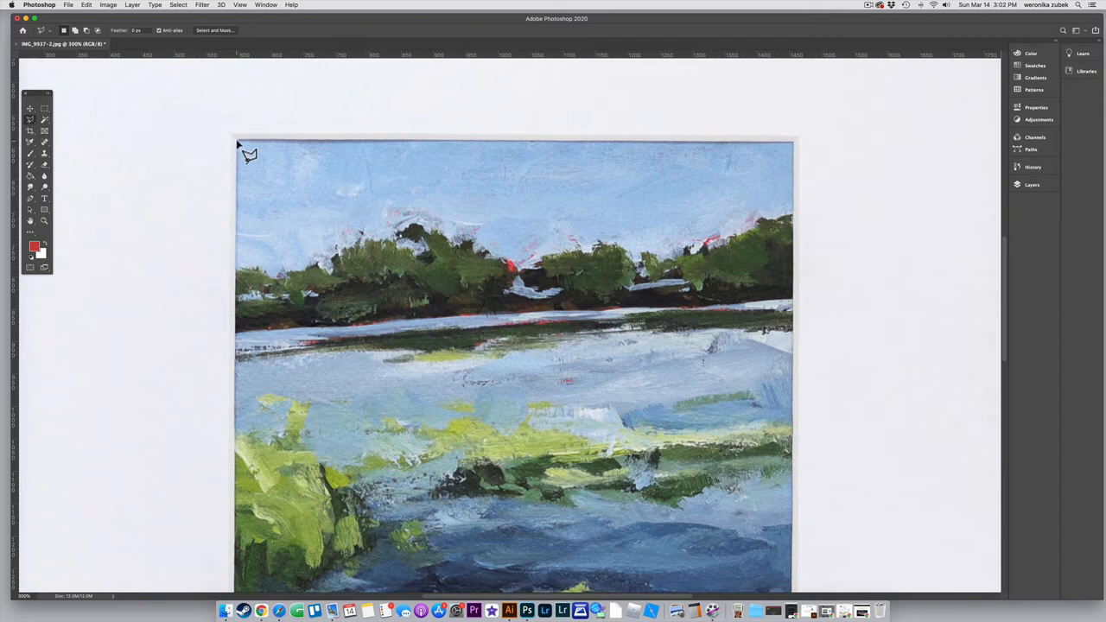
mouse_move(401, 154)
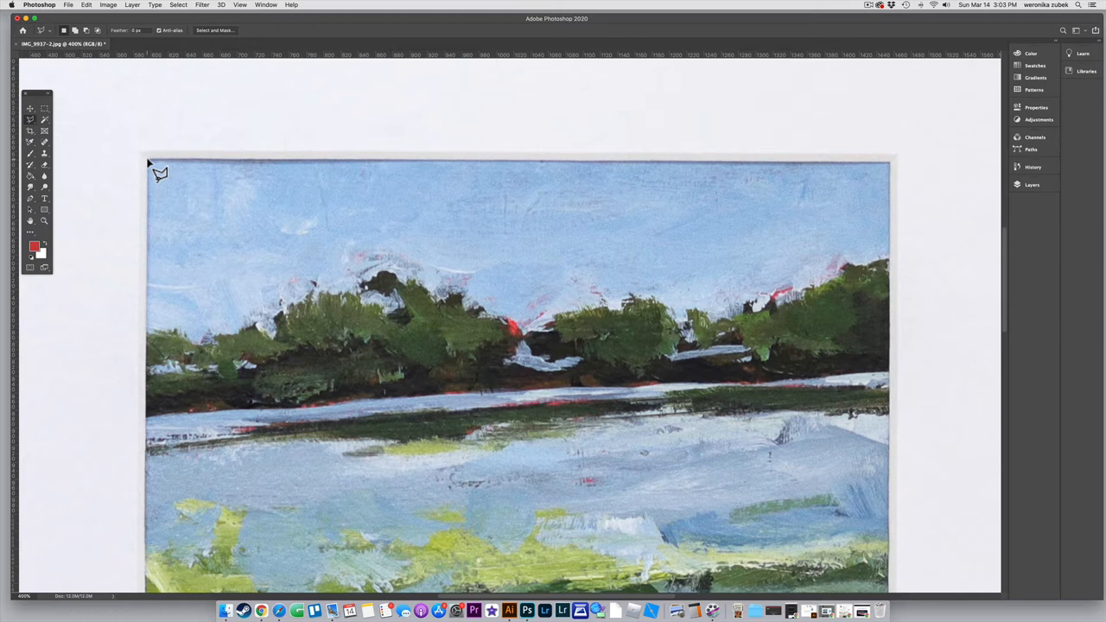
mouse_move(311, 169)
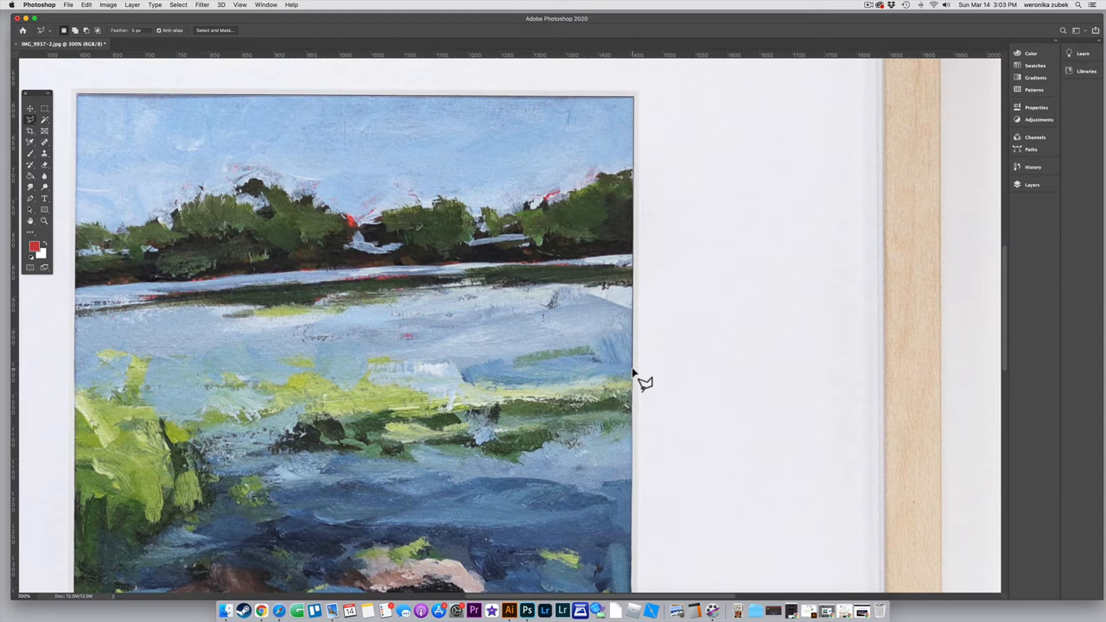
scroll("down", 3)
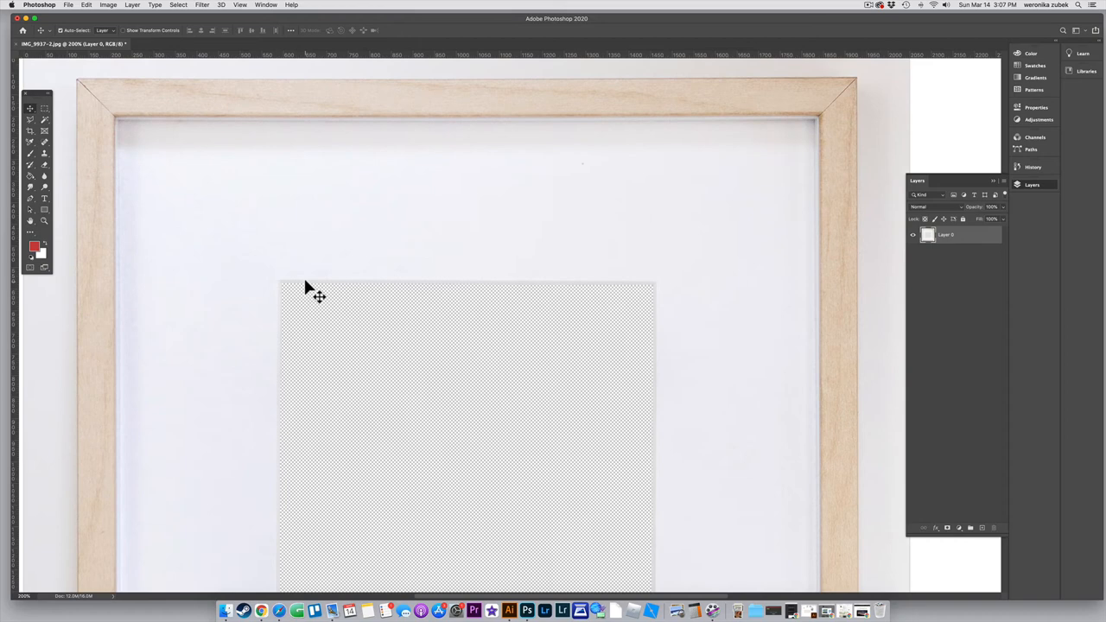
mouse_move(325, 294)
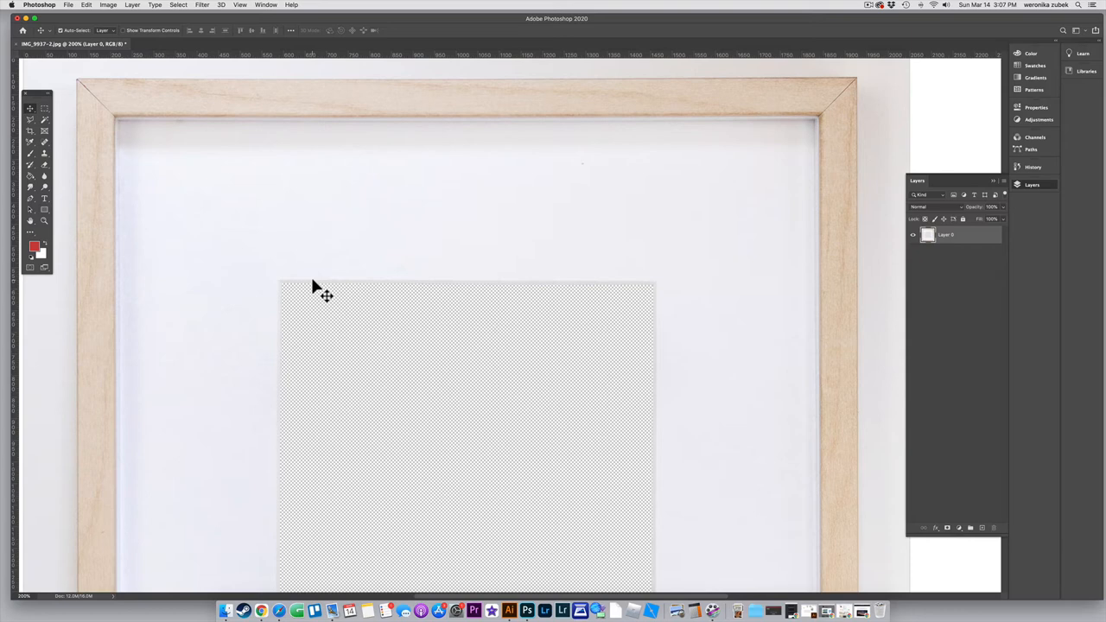
mouse_move(142, 305)
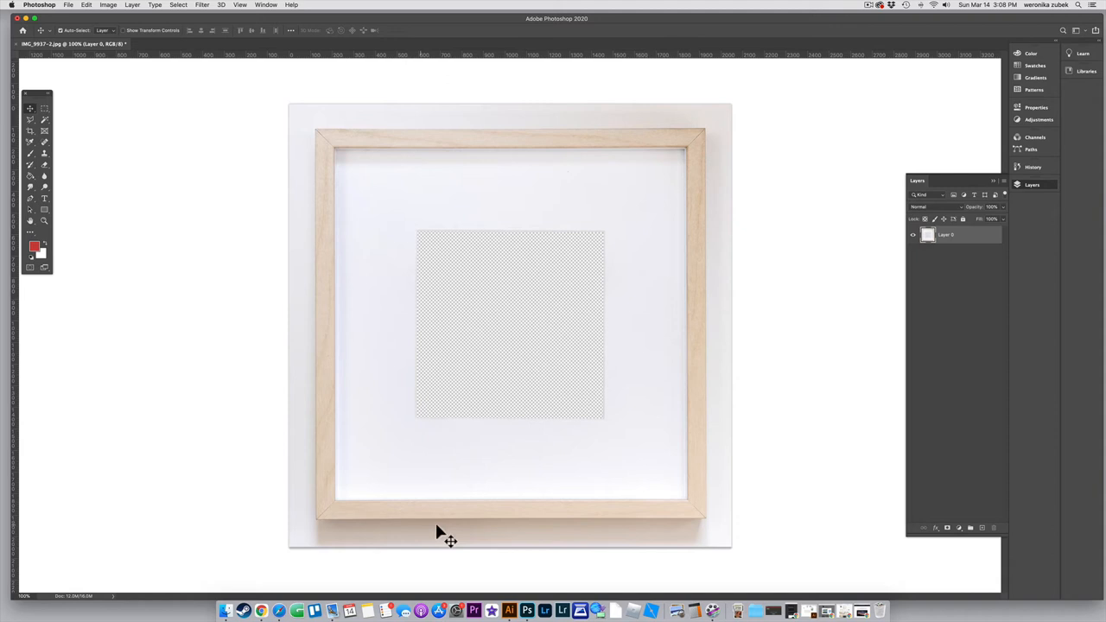
mouse_move(353, 426)
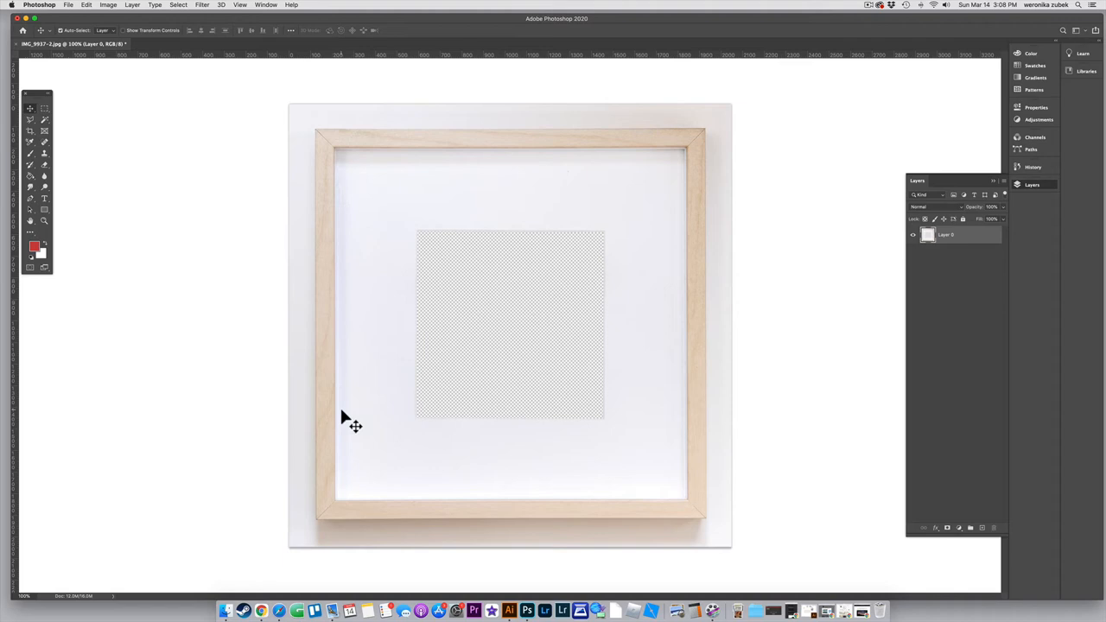
mouse_move(481, 287)
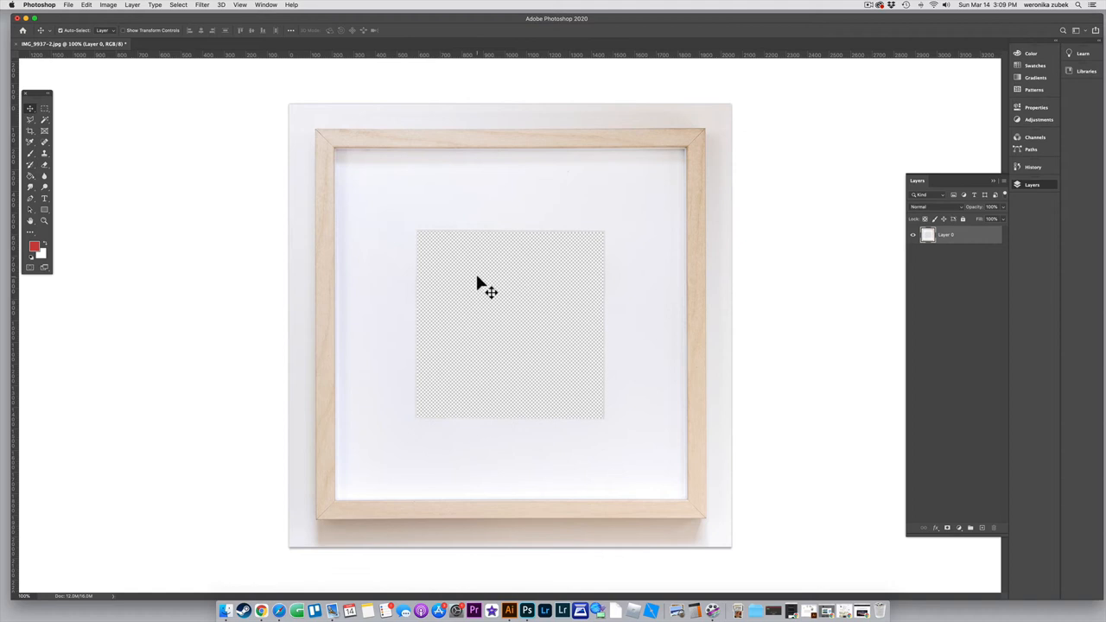
mouse_move(982, 529)
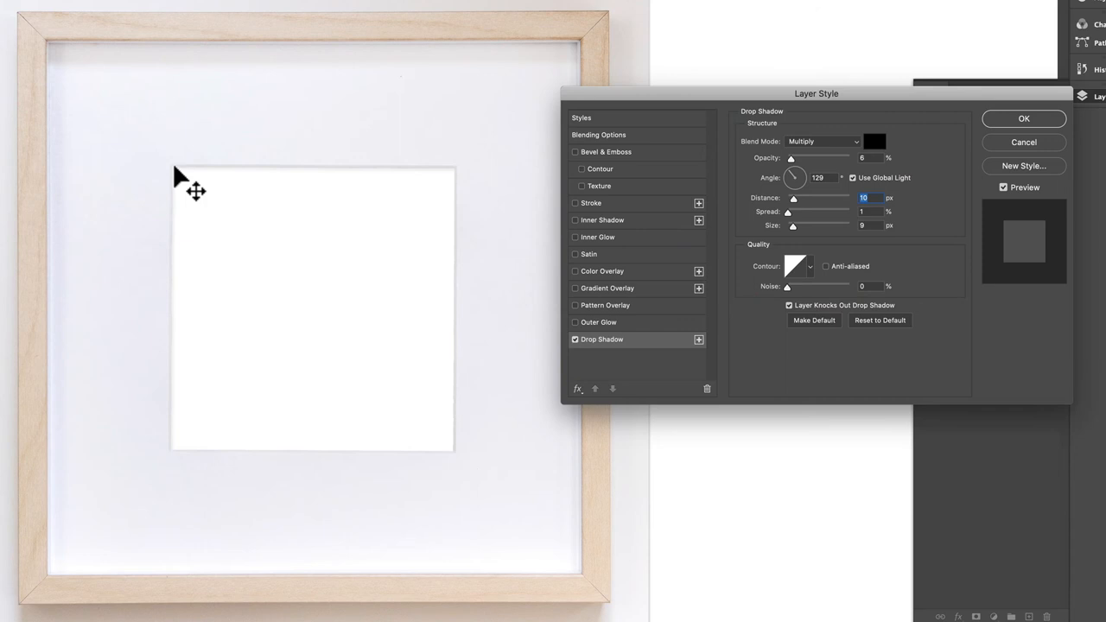
mouse_move(221, 199)
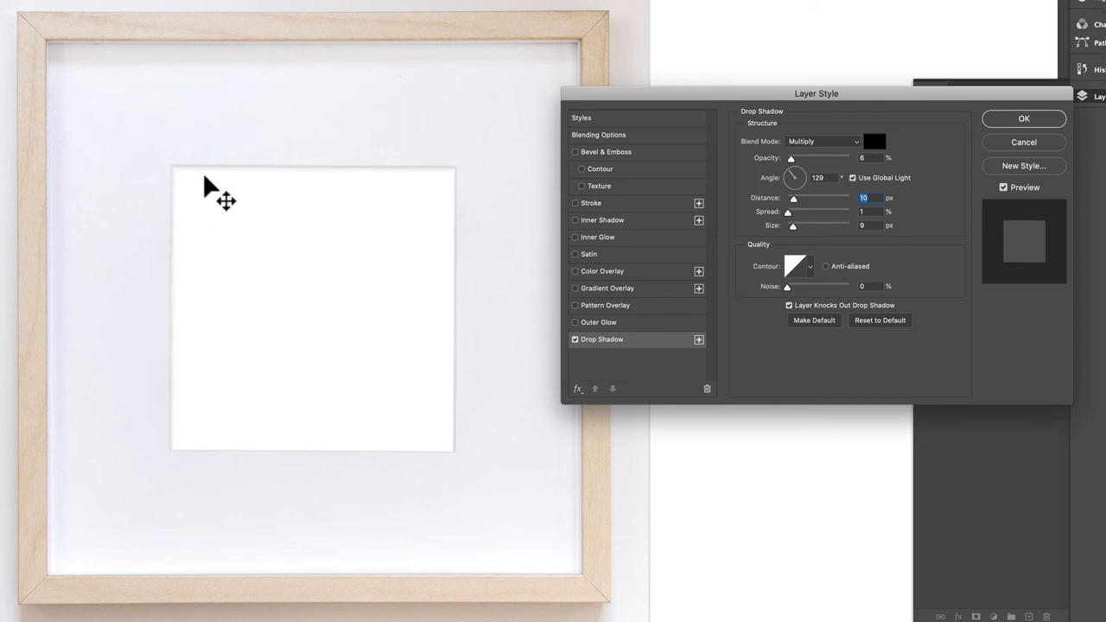
mouse_move(792, 169)
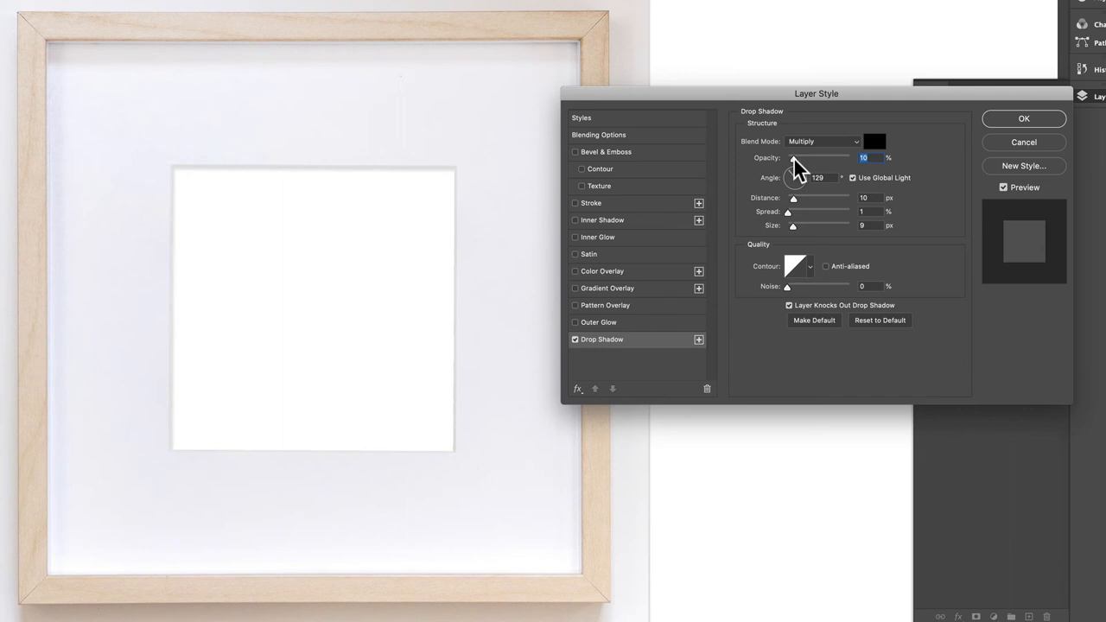
mouse_move(834, 200)
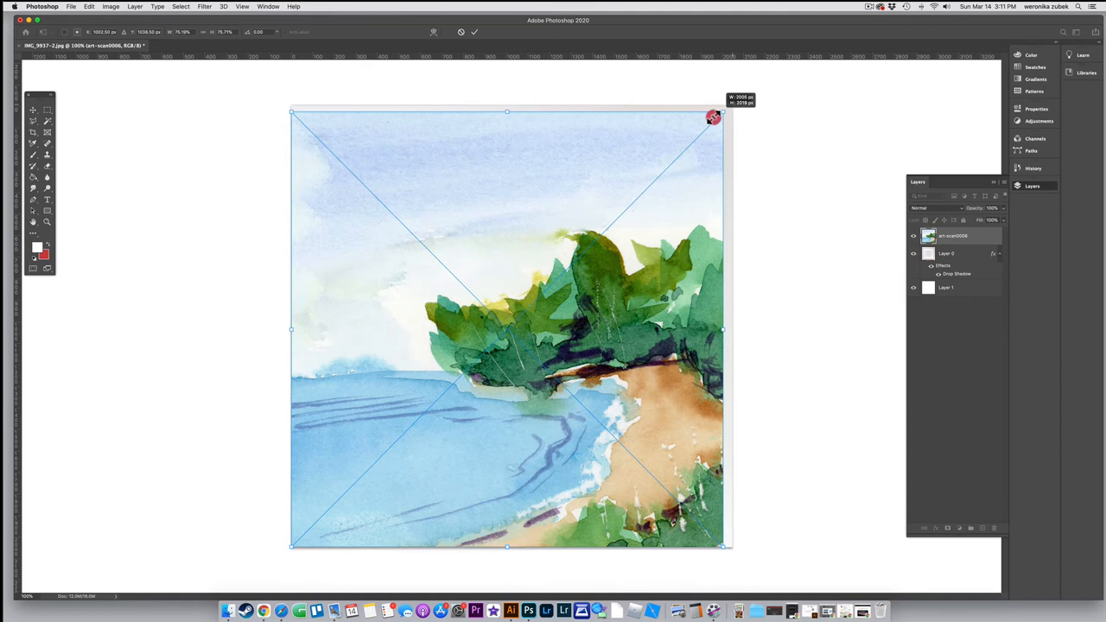
Scale the placed watercolor painting down to fit the mat opening
left_click_drag(712, 117, 290, 544)
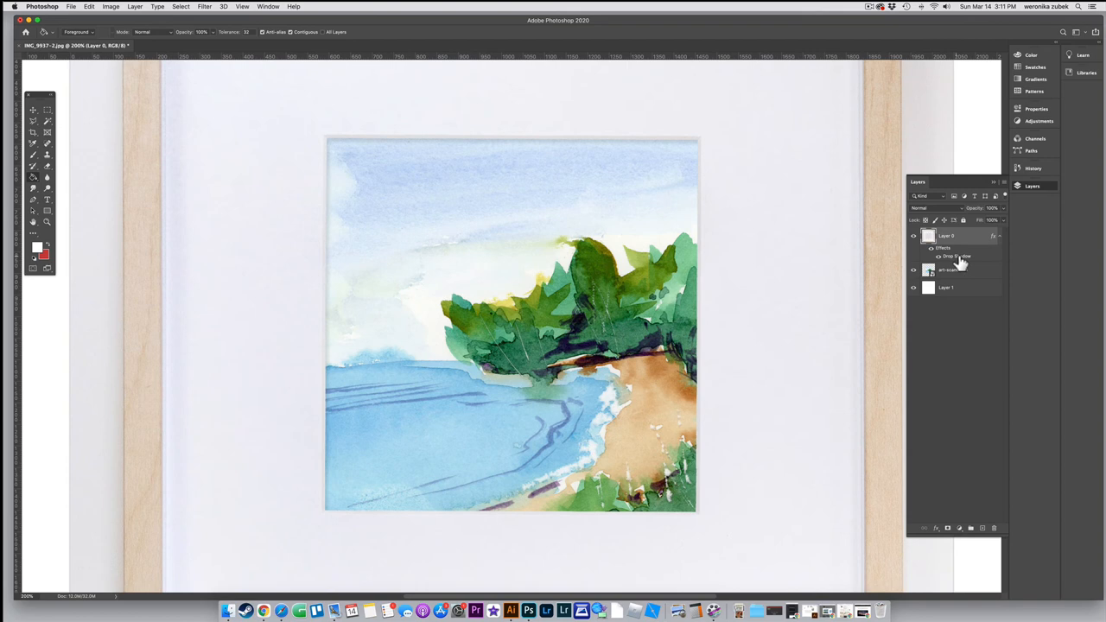
Reopen the Drop Shadow effect settings on the frame layer for editing
double_click(951, 256)
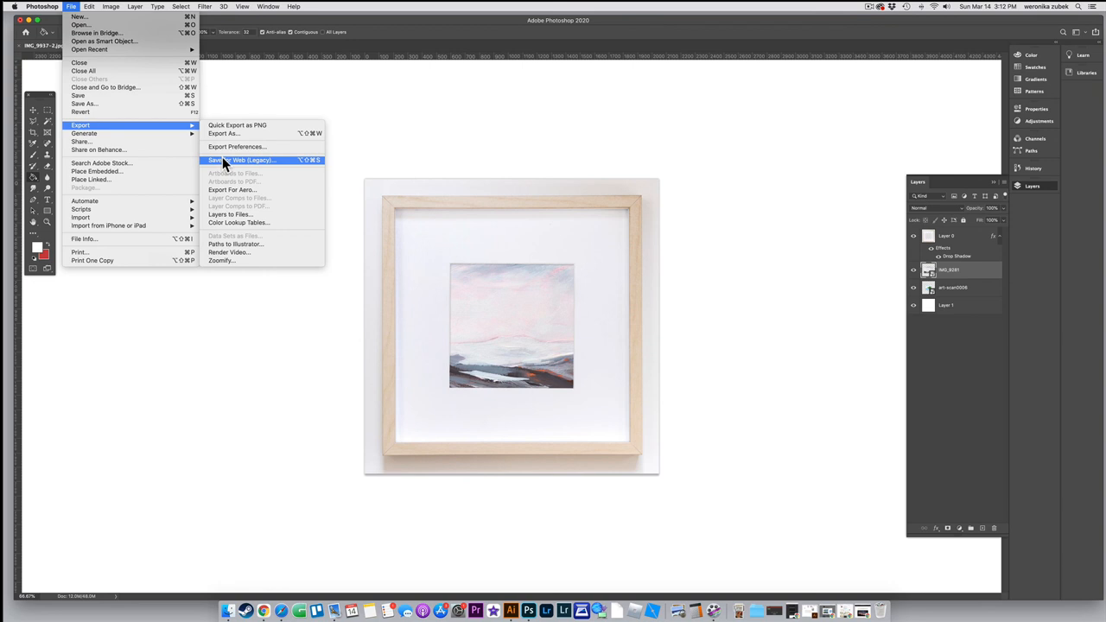
Start Save for Web (Legacy) export of the framed landscape mockup
left_click(242, 159)
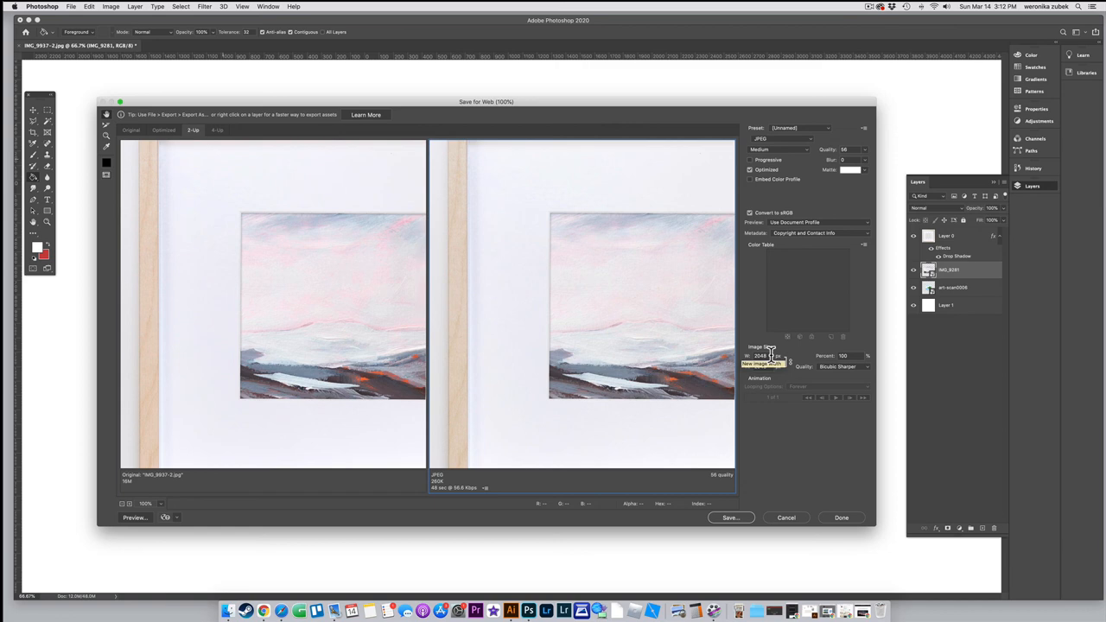